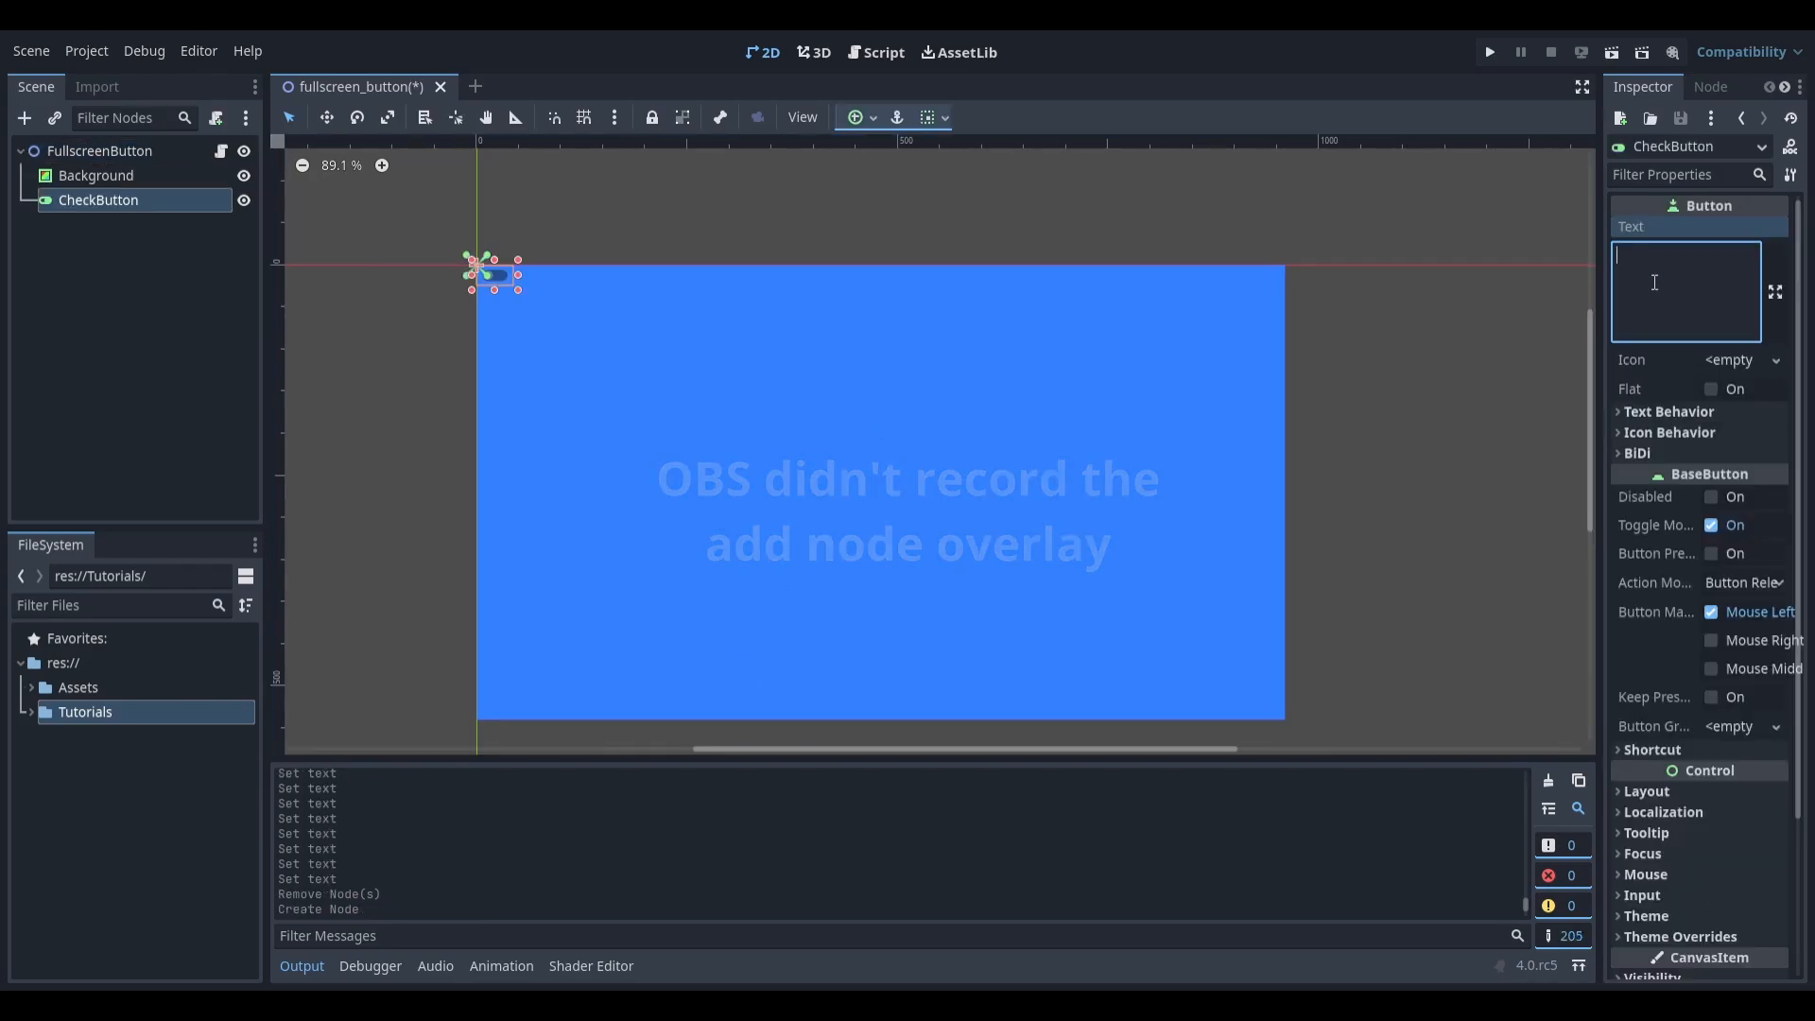
Set the CheckButton text to 'Fullscreen' and drag it to the centre of the blue background.
type("Fullscreen")
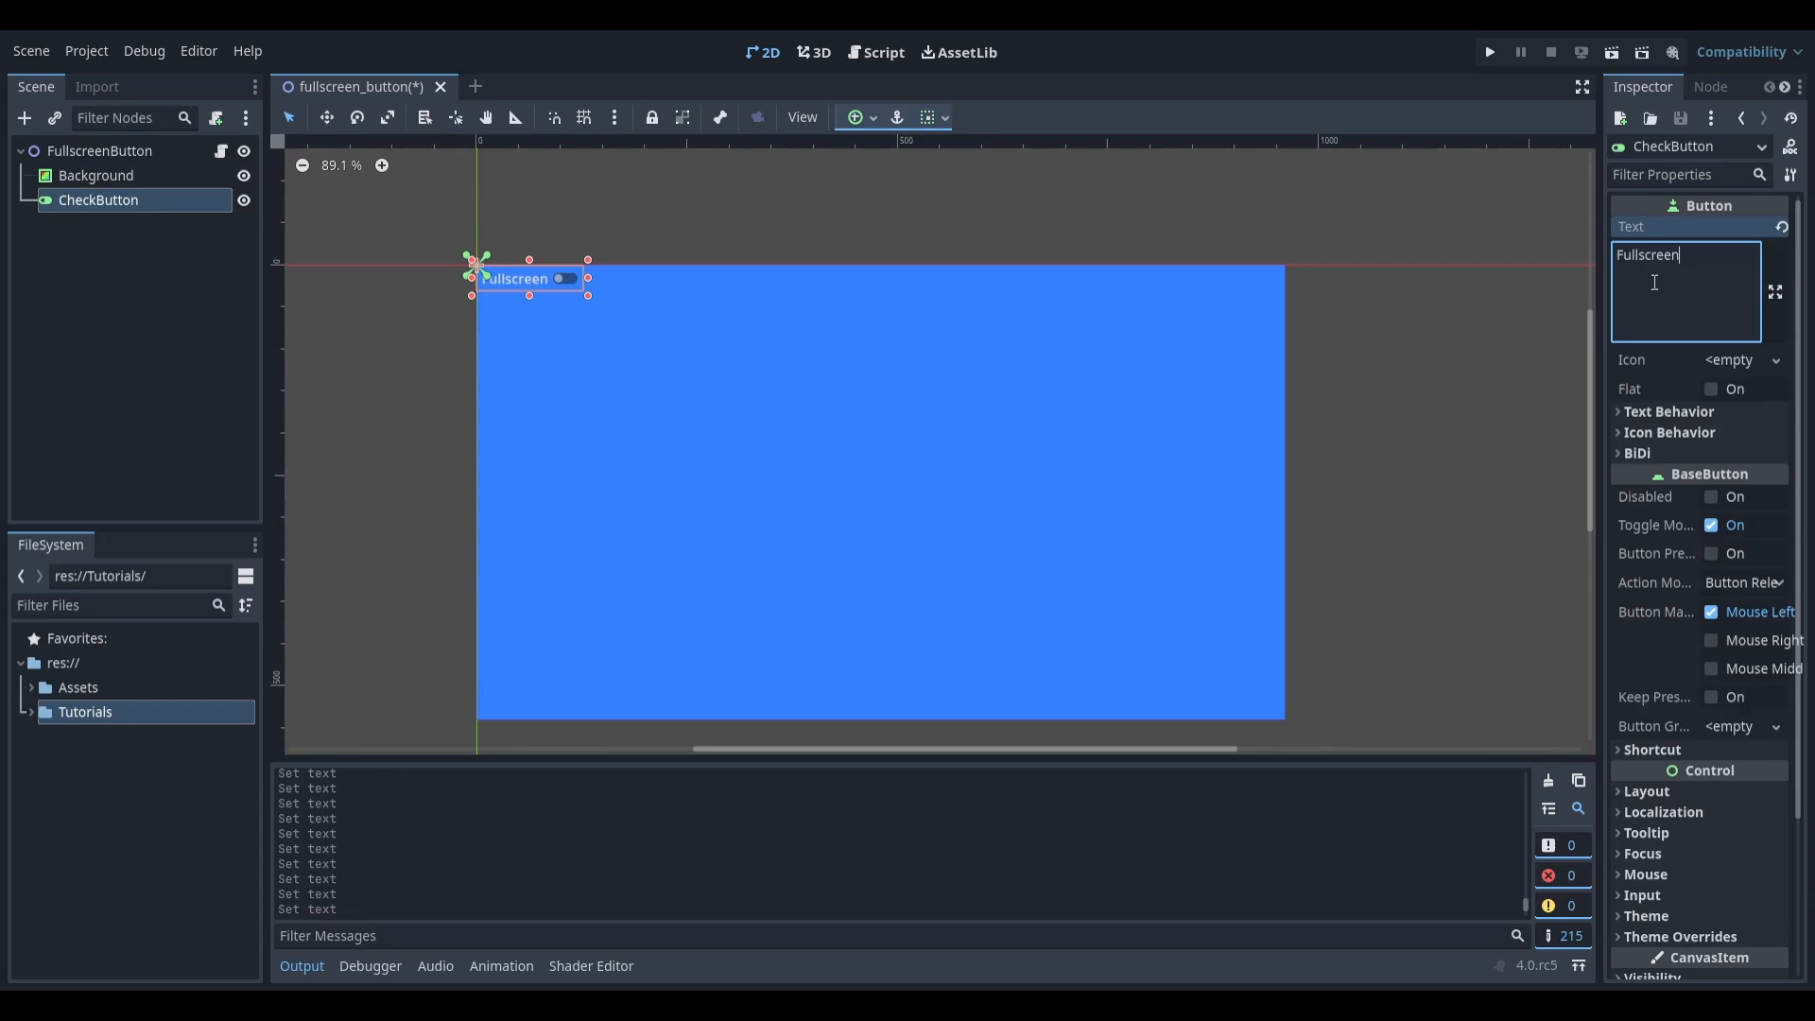
left_click_drag(529, 278, 873, 507)
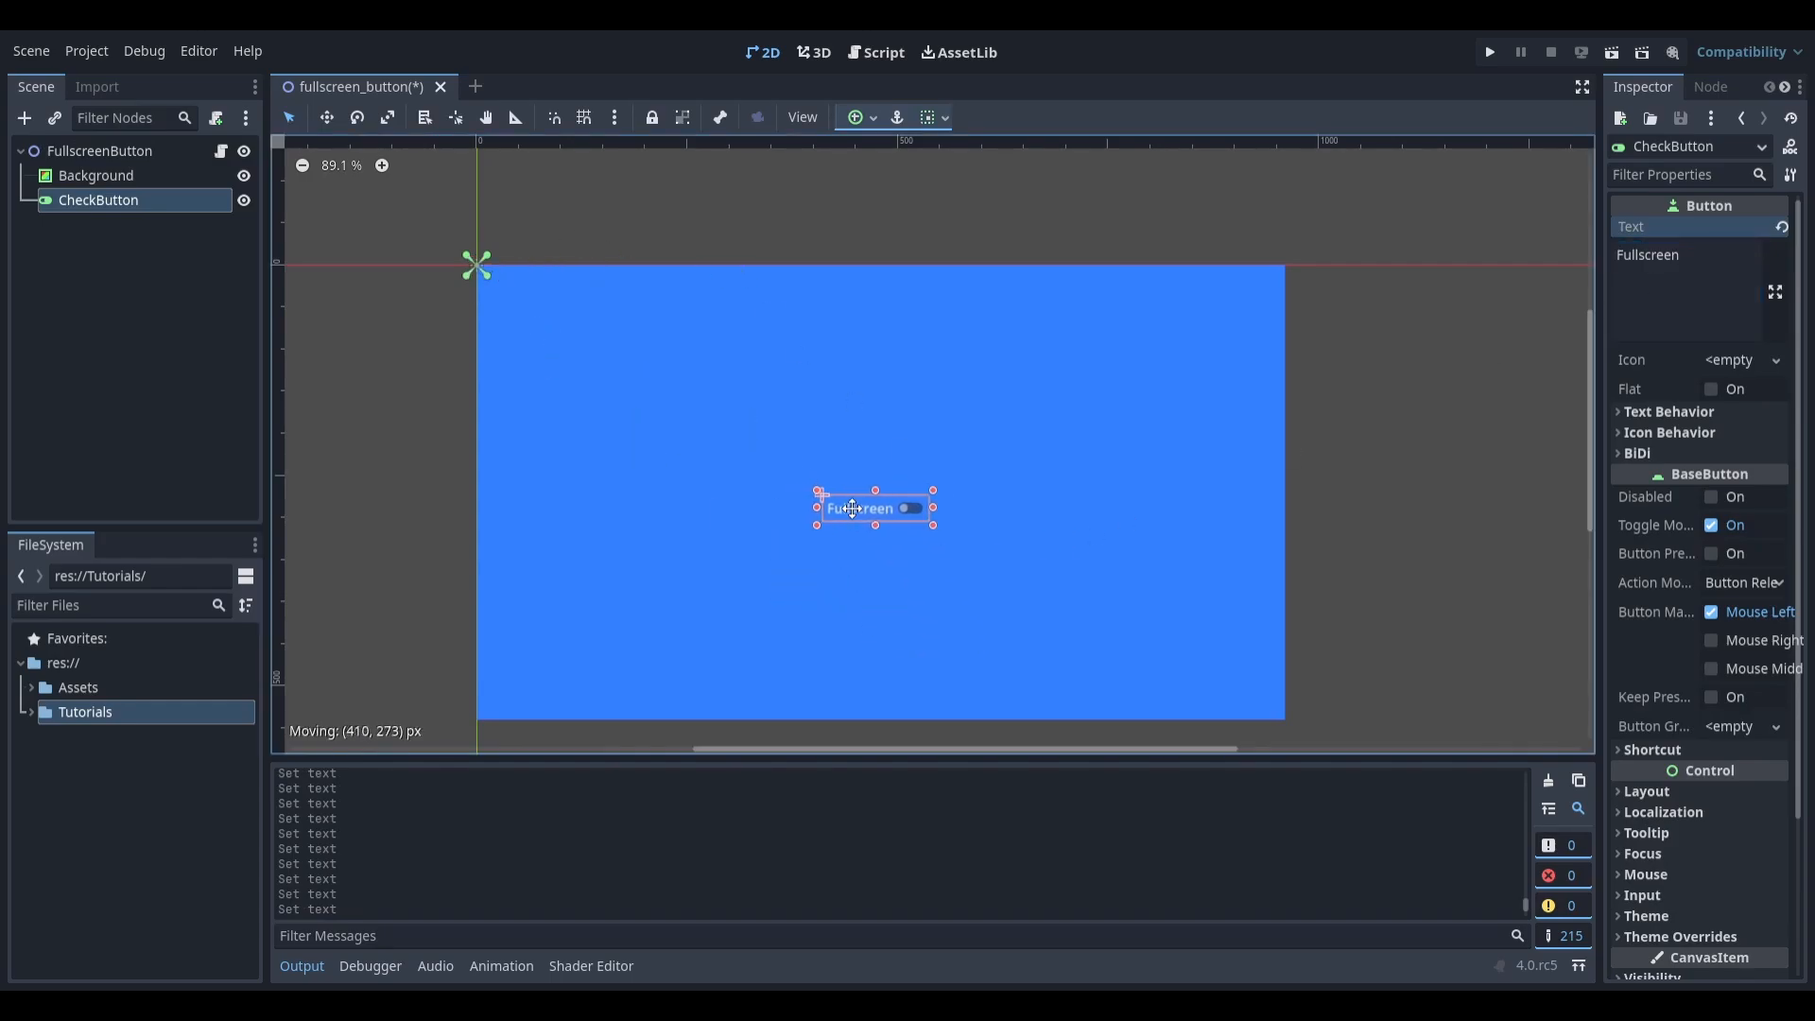
left_click_drag(873, 507, 870, 494)
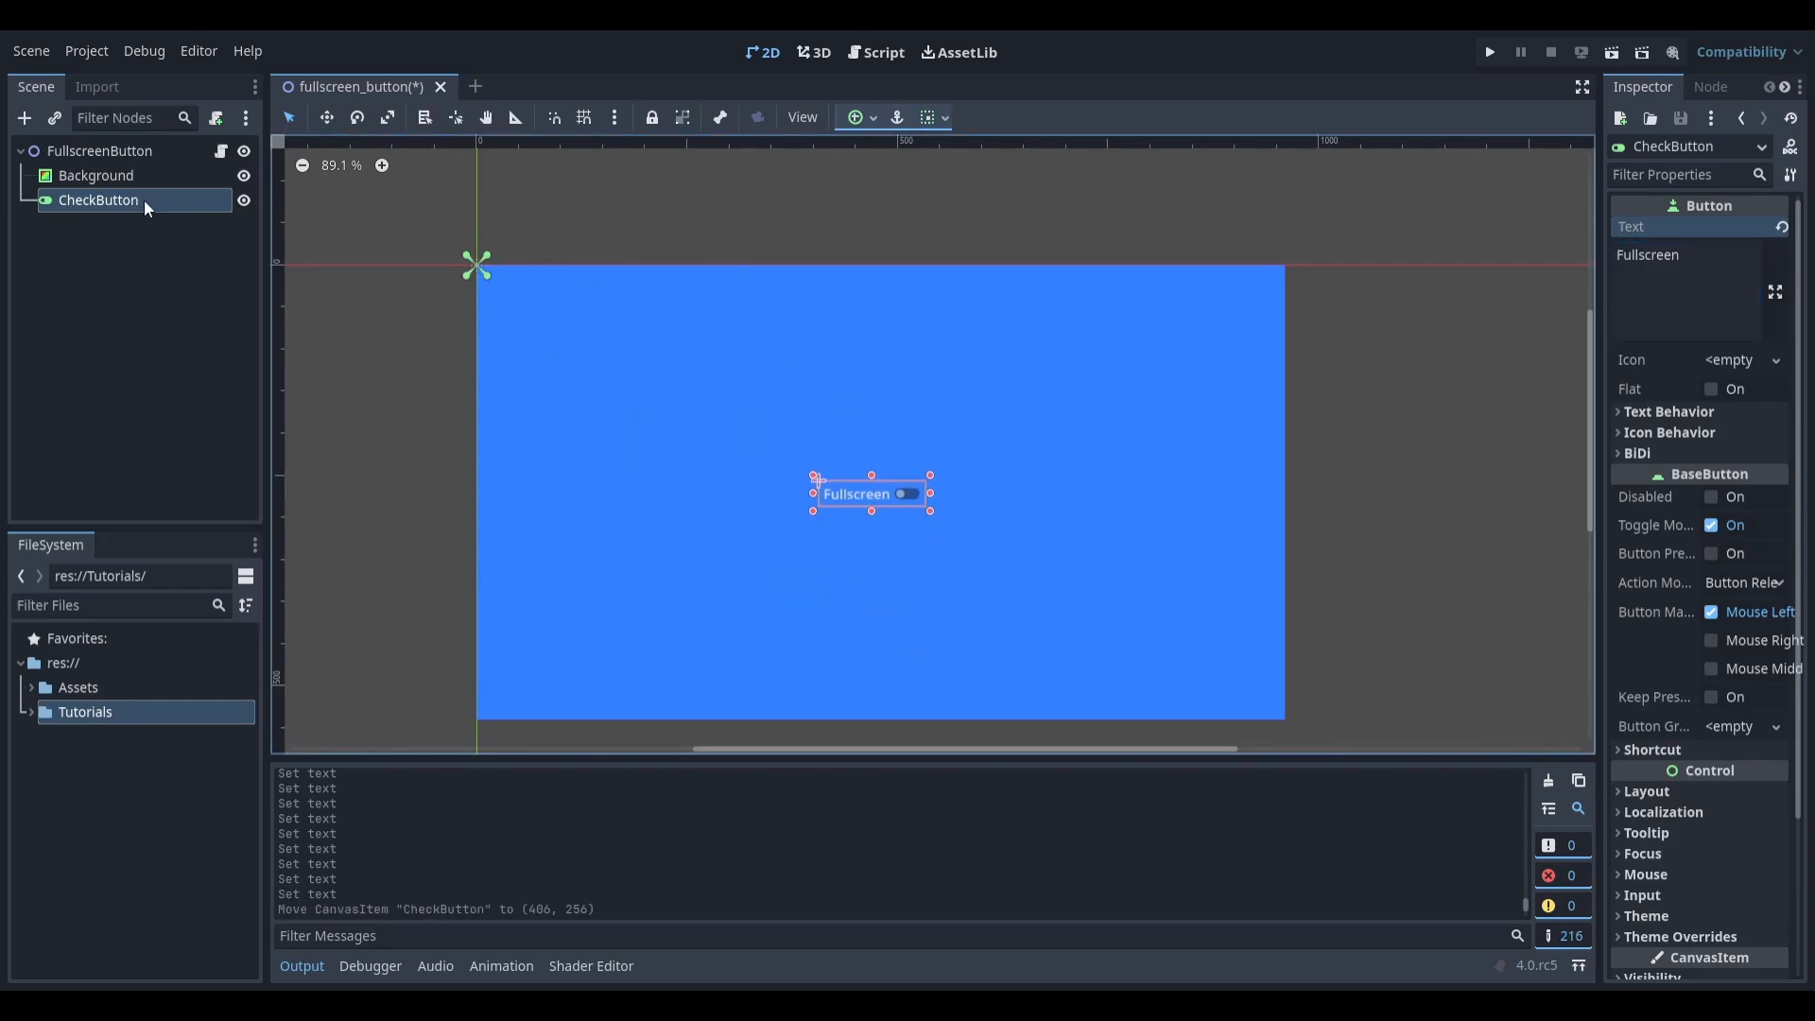
left_click(1709, 85)
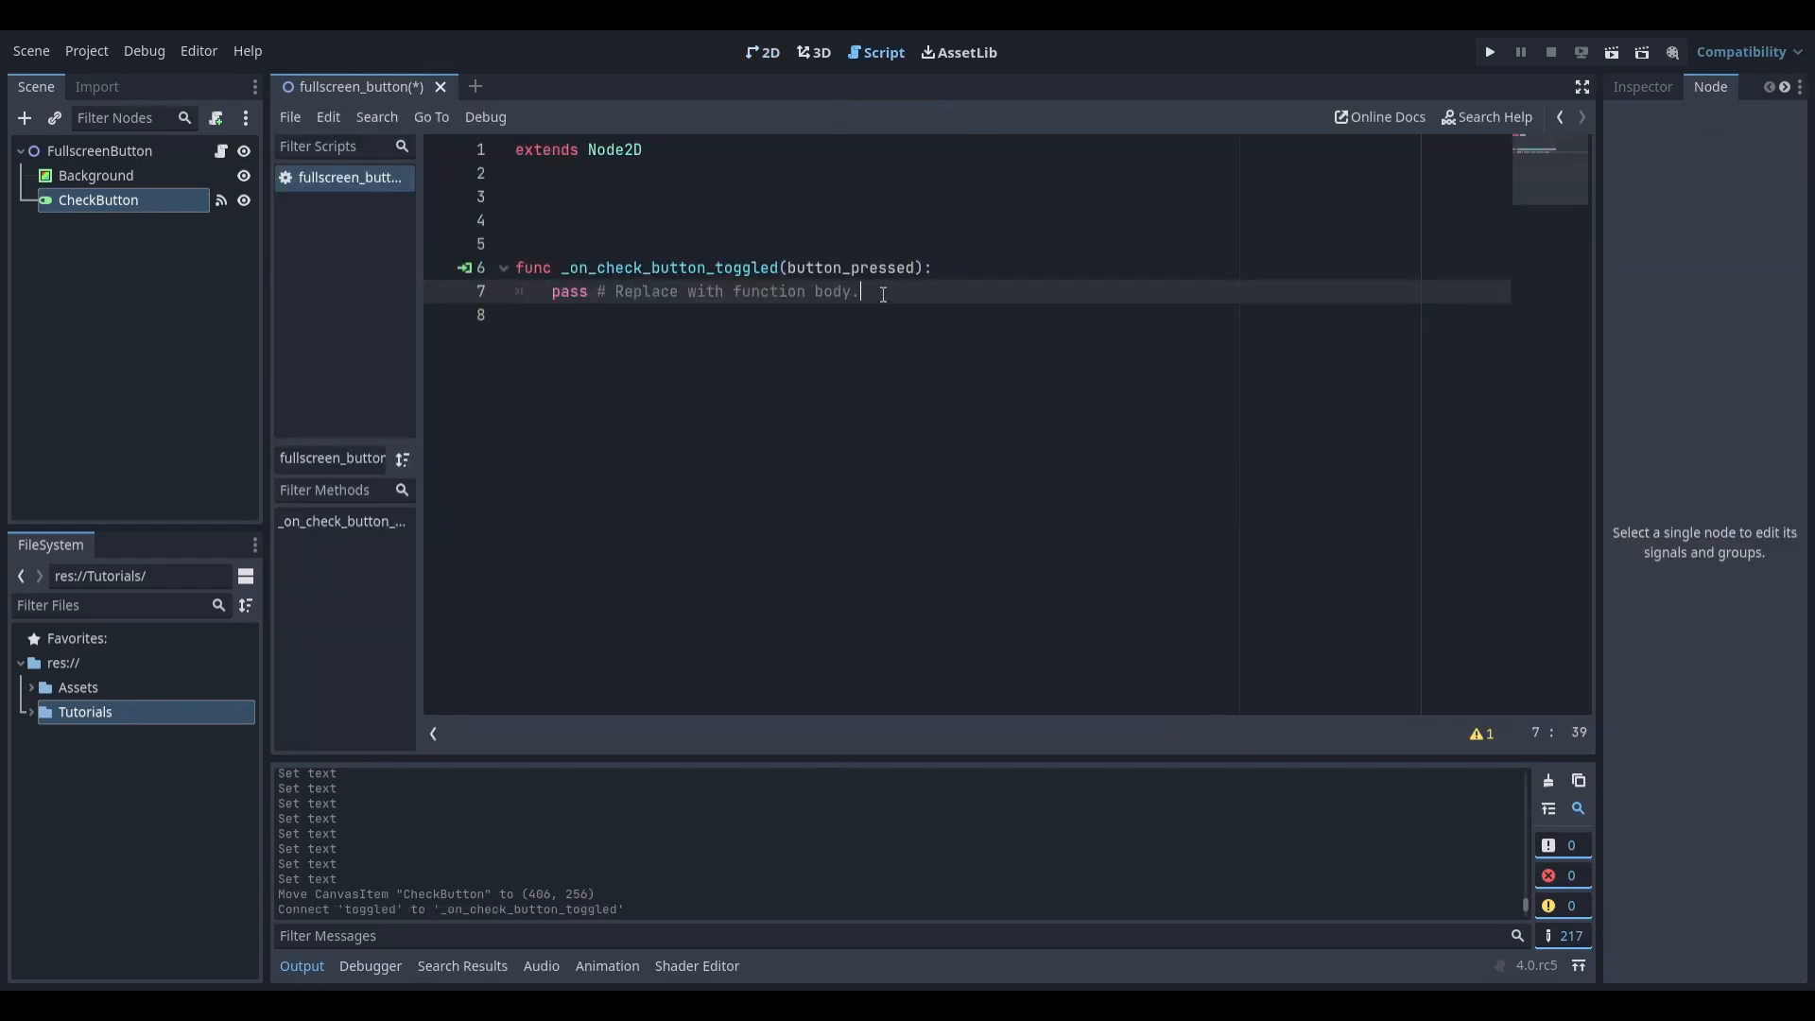
Write 'if button_pressed == true:' calling DisplayServer.window_set_mode(DisplayServer.WINDOW_MODE_FULLSCREEN) in the handler.
type("if button_pressed == true:")
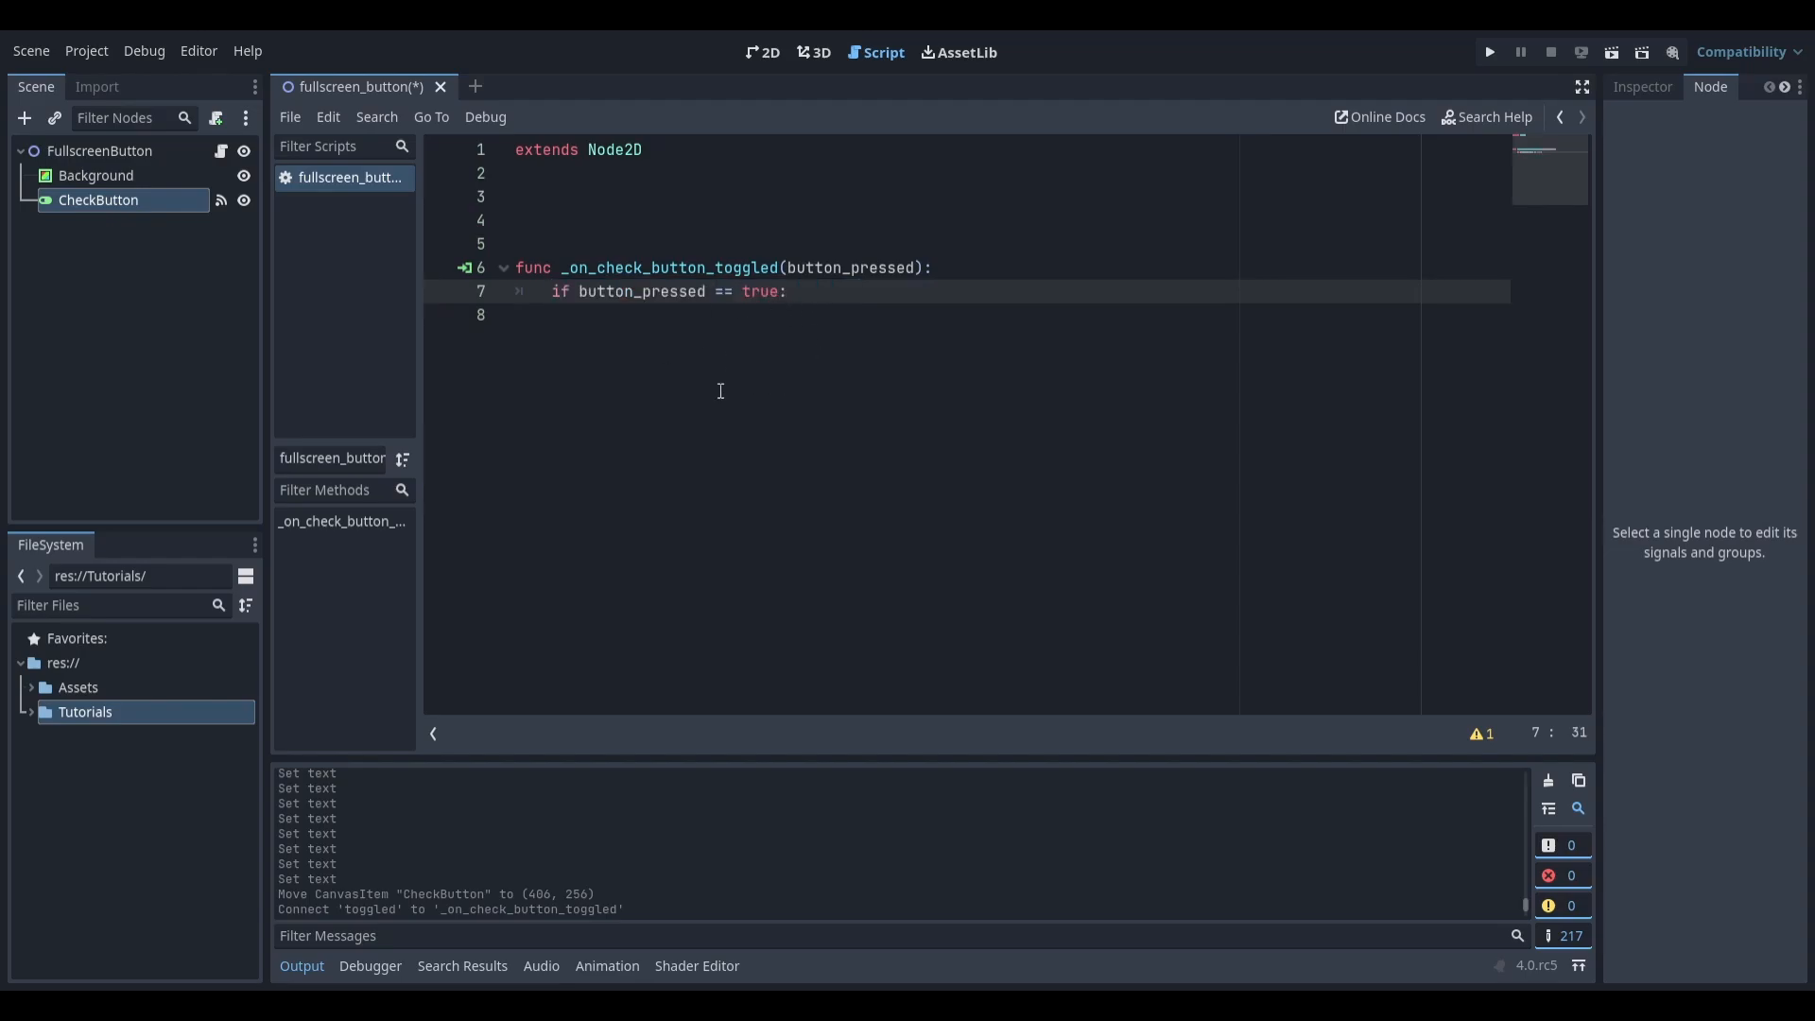
mouse_move(768, 374)
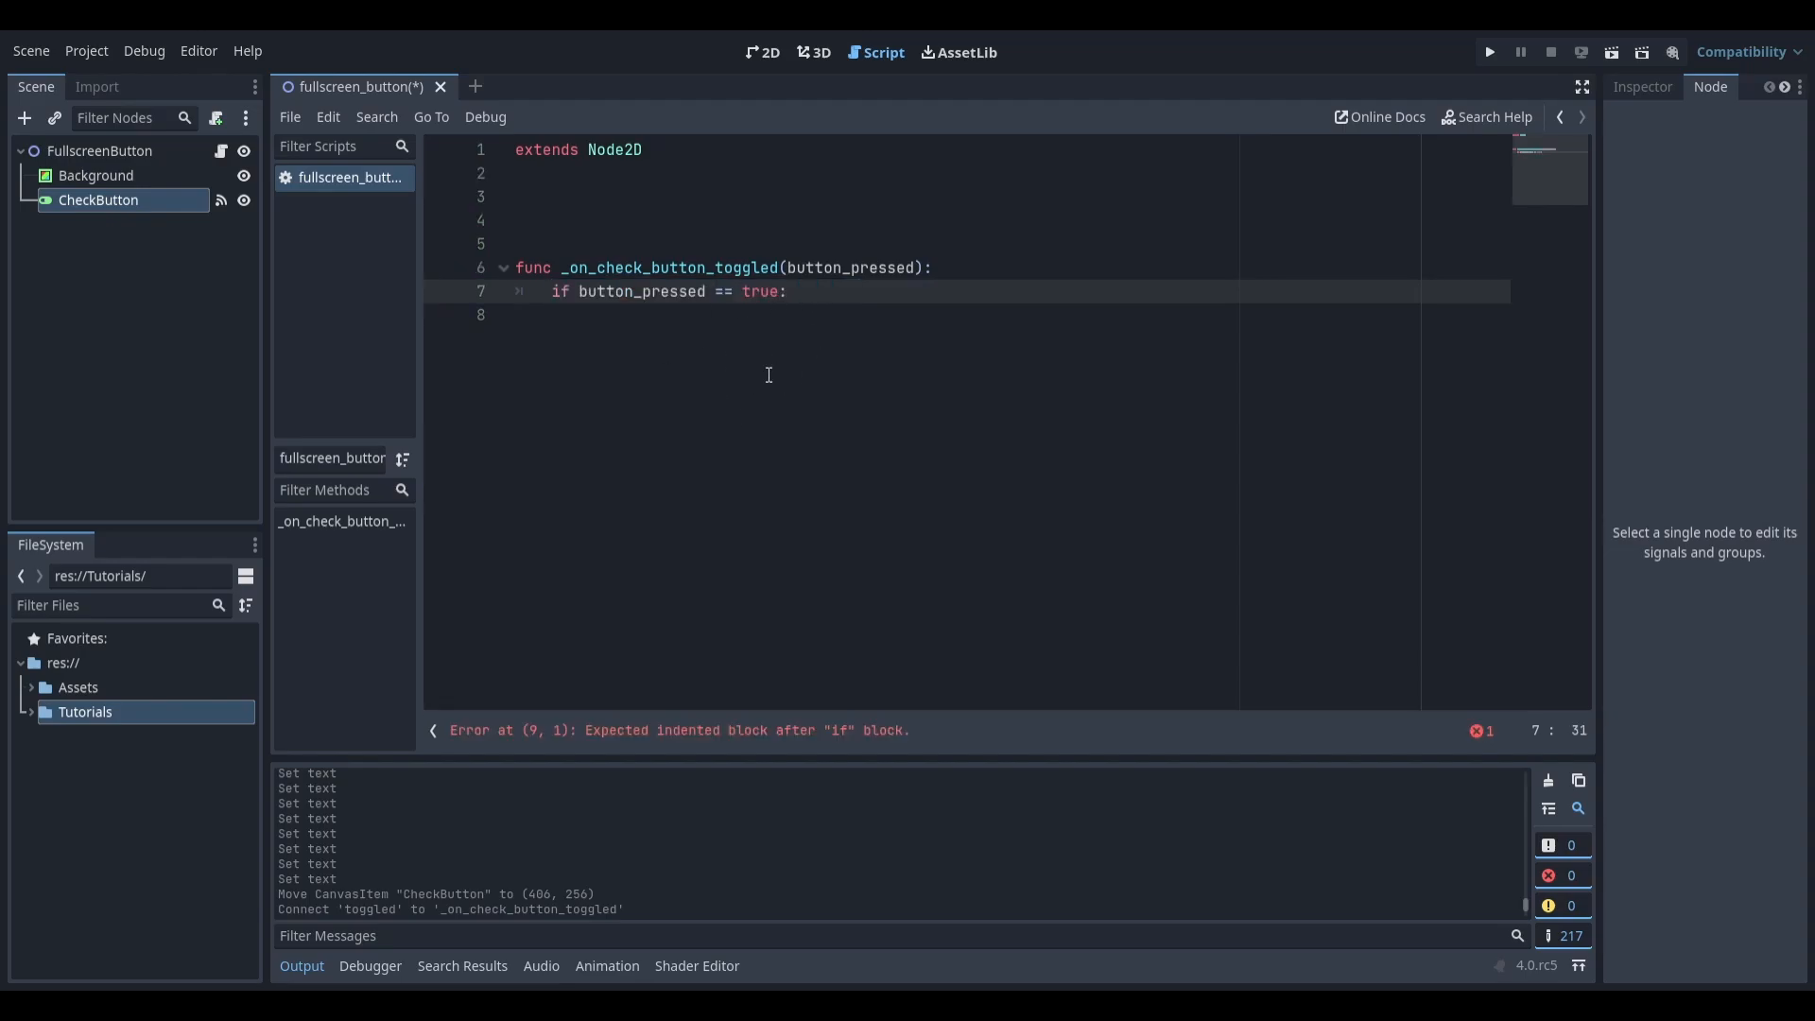
left_click(757, 291)
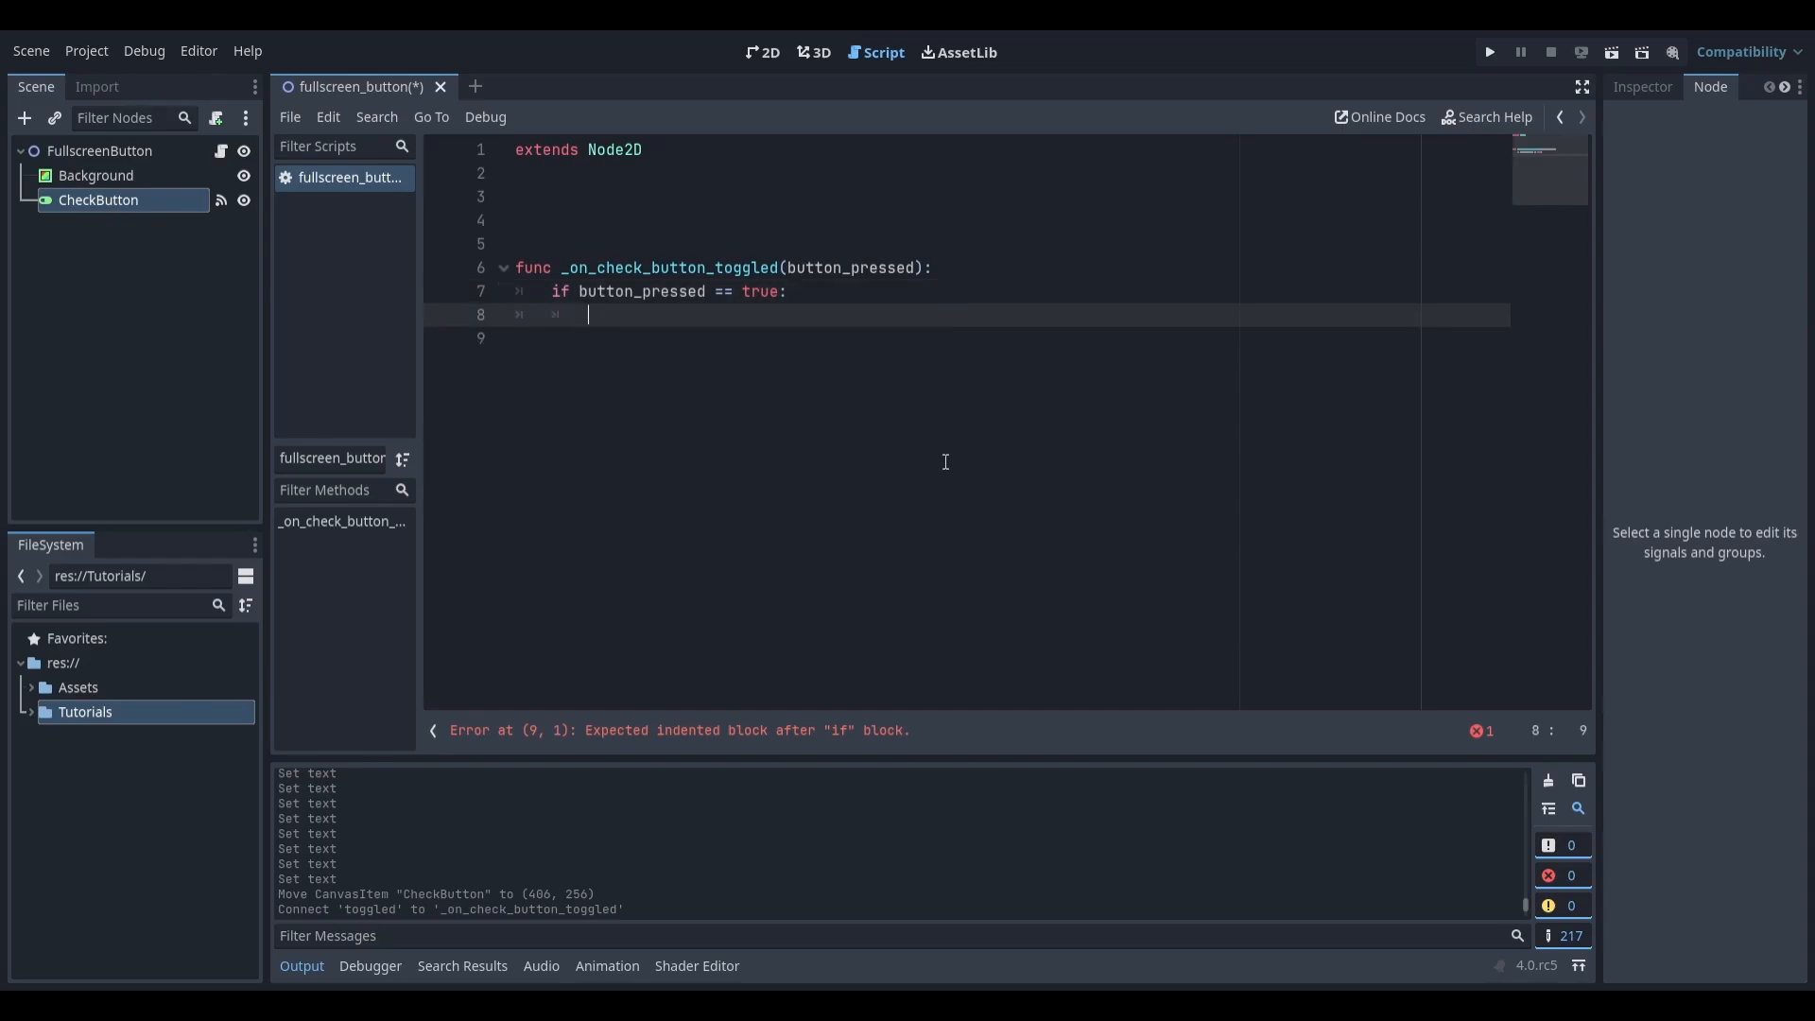
type("DisplayServer.window_set_mode(DisplayServer.WINDOW_MODE_FULLSCREEN)")
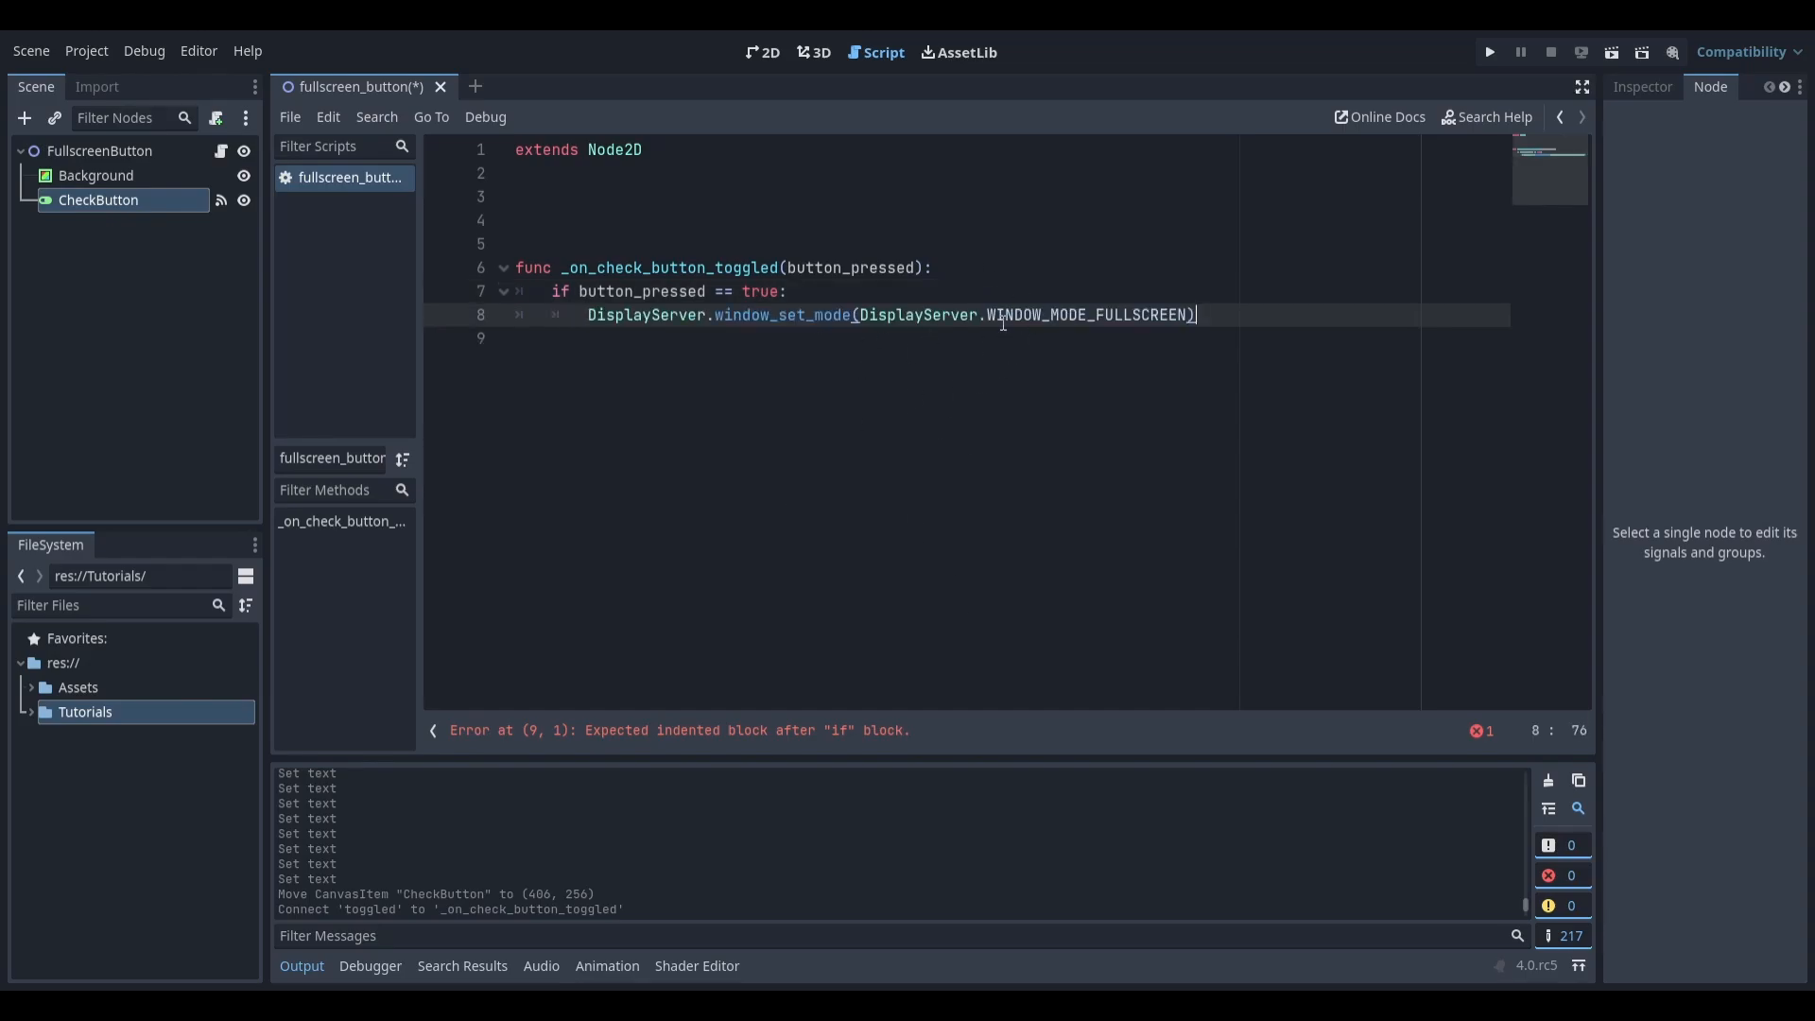